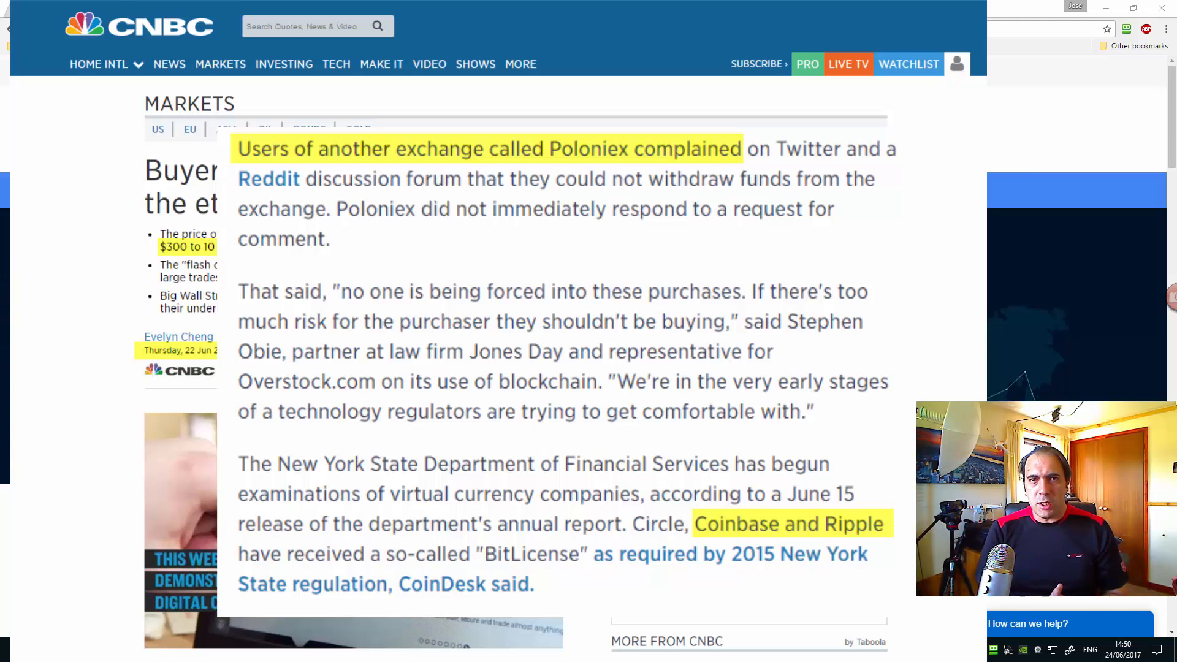
Go to Choose Wallet and bring the Windows, Mac, Linux and Android core wallet tiles into view
{"action": "left_click", "coordinate": [180, 9]}
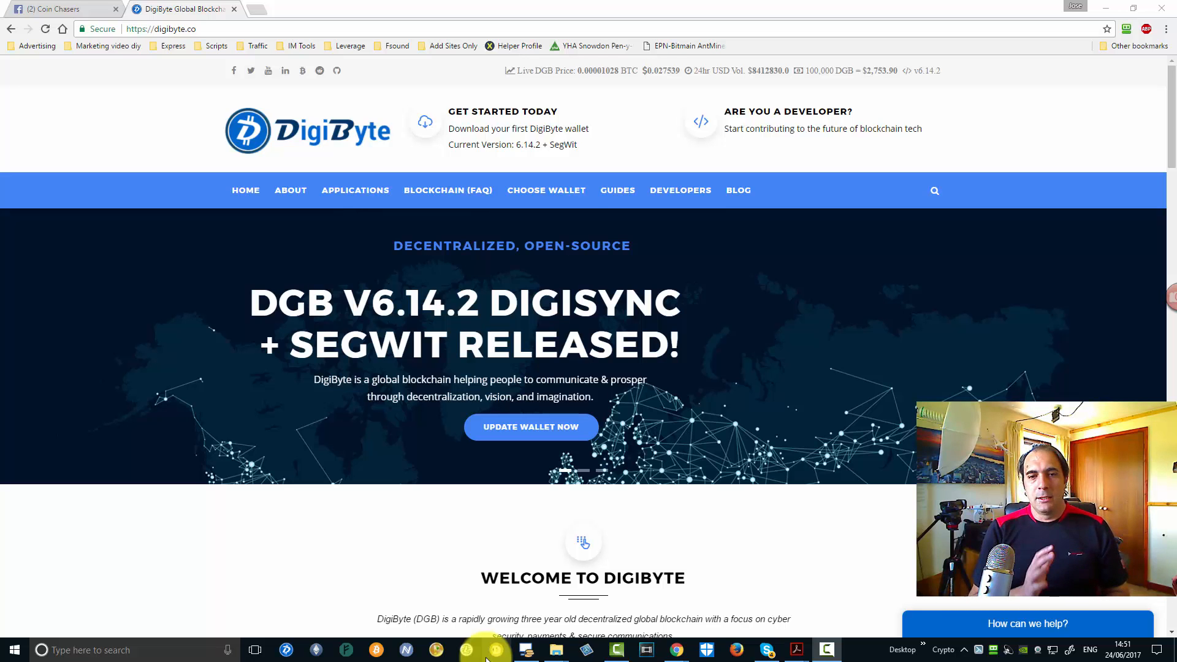
{"action": "mouse_move", "coordinate": [522, 255]}
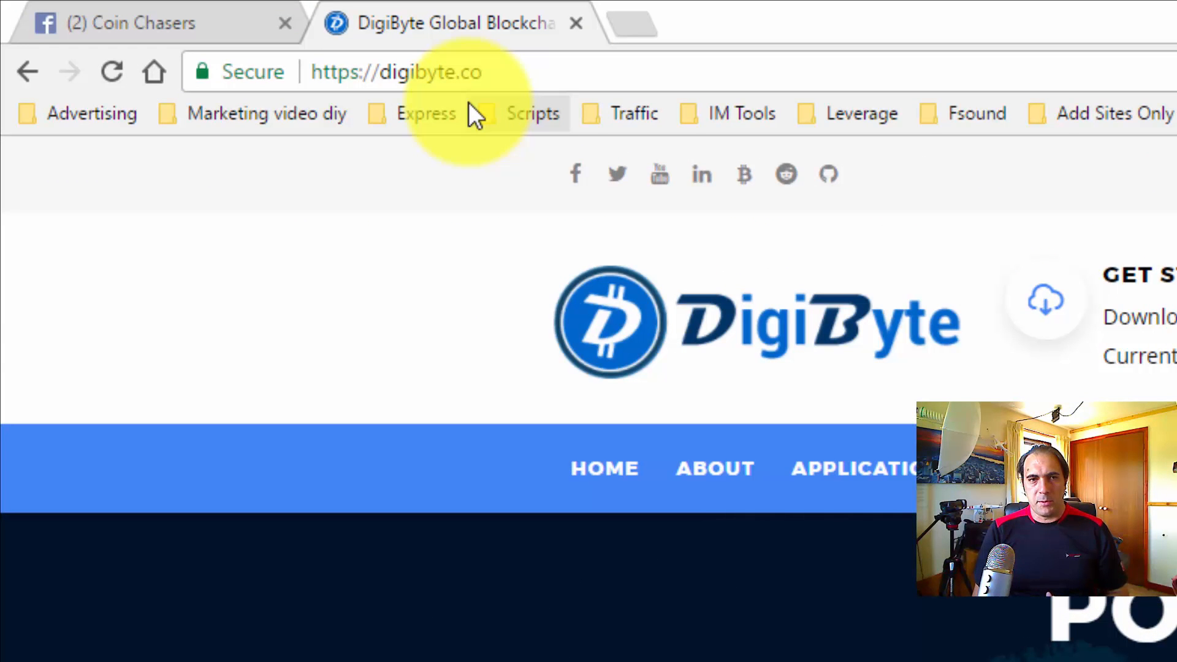
{"action": "scroll", "scroll_direction": "down", "scroll_amount": 3}
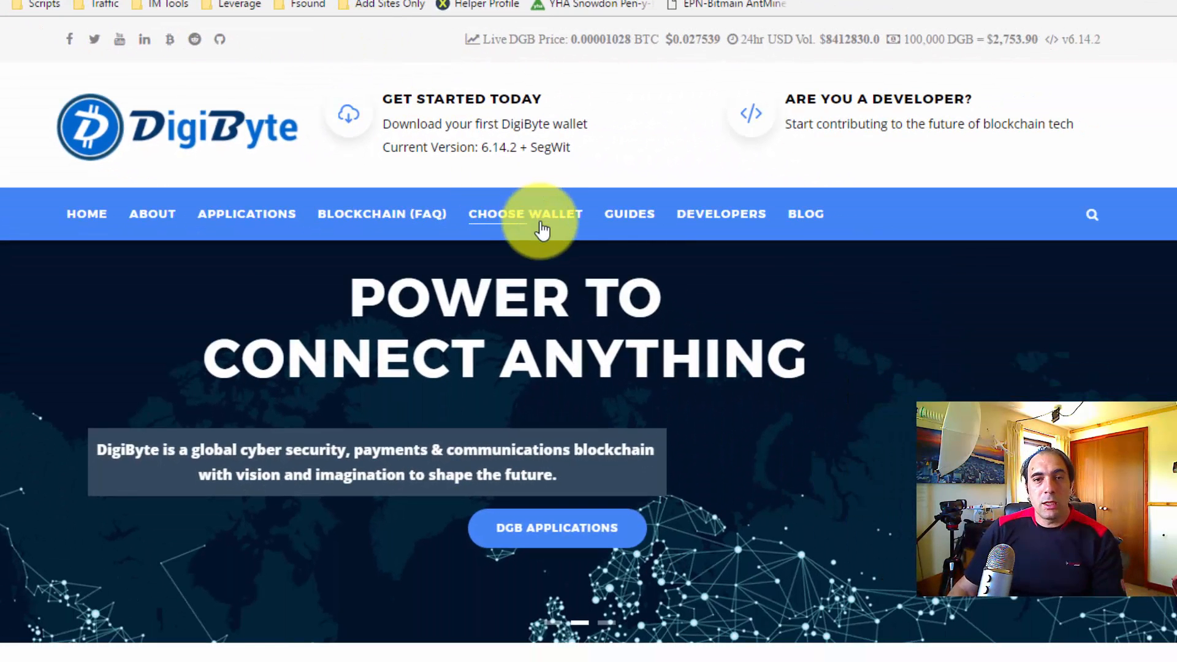
{"action": "left_click", "coordinate": [525, 214]}
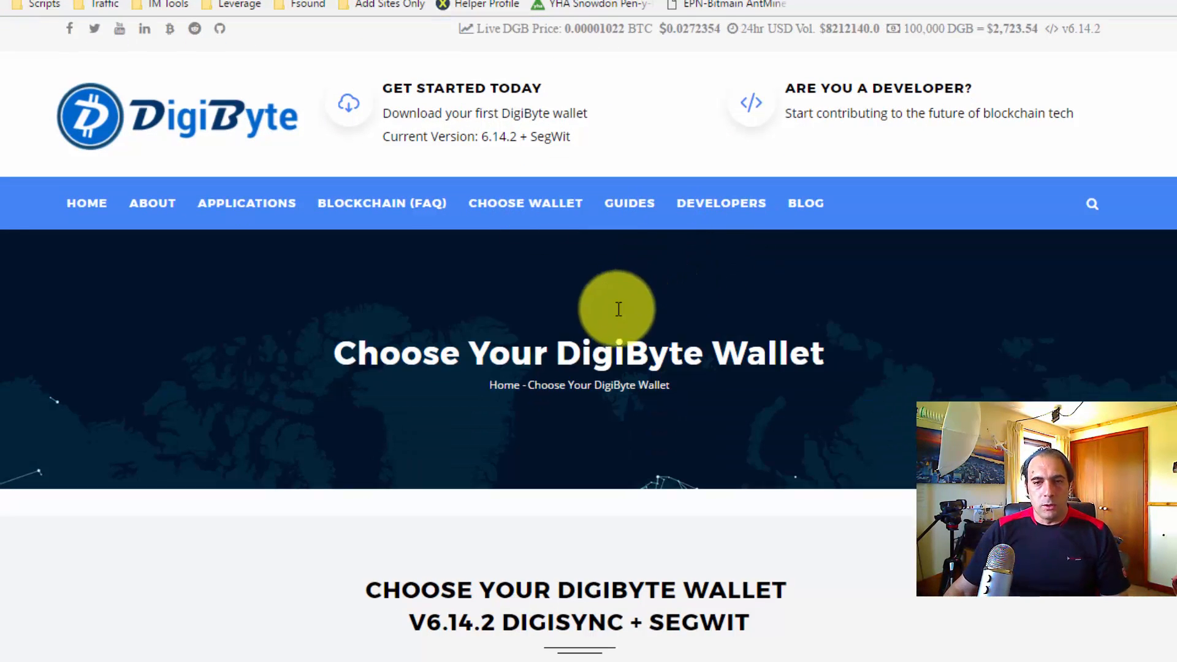
{"action": "scroll", "scroll_direction": "down", "scroll_amount": 3}
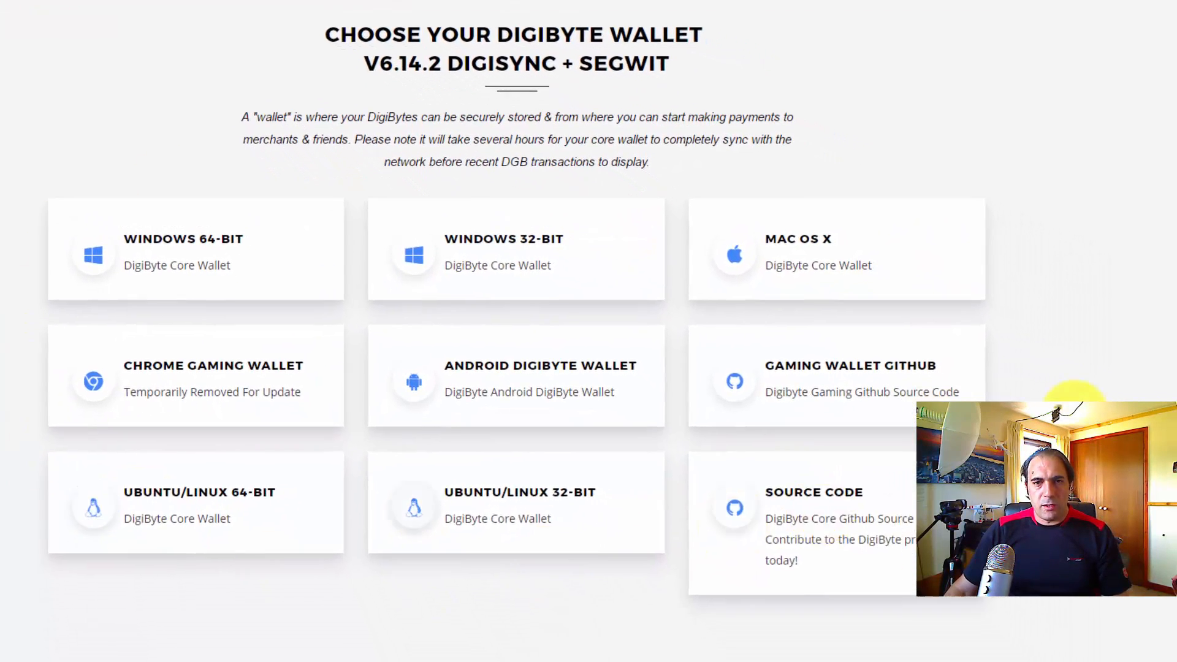
{"action": "scroll", "scroll_direction": "down", "scroll_amount": 3}
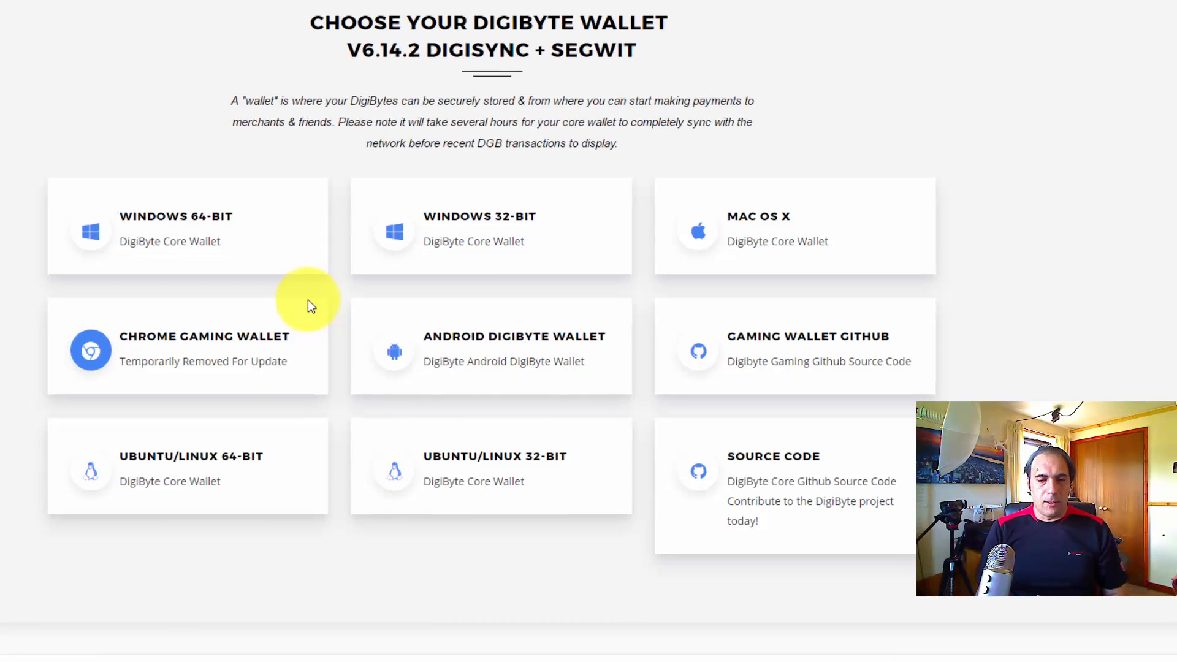
{"action": "scroll", "scroll_direction": "down", "scroll_amount": 3}
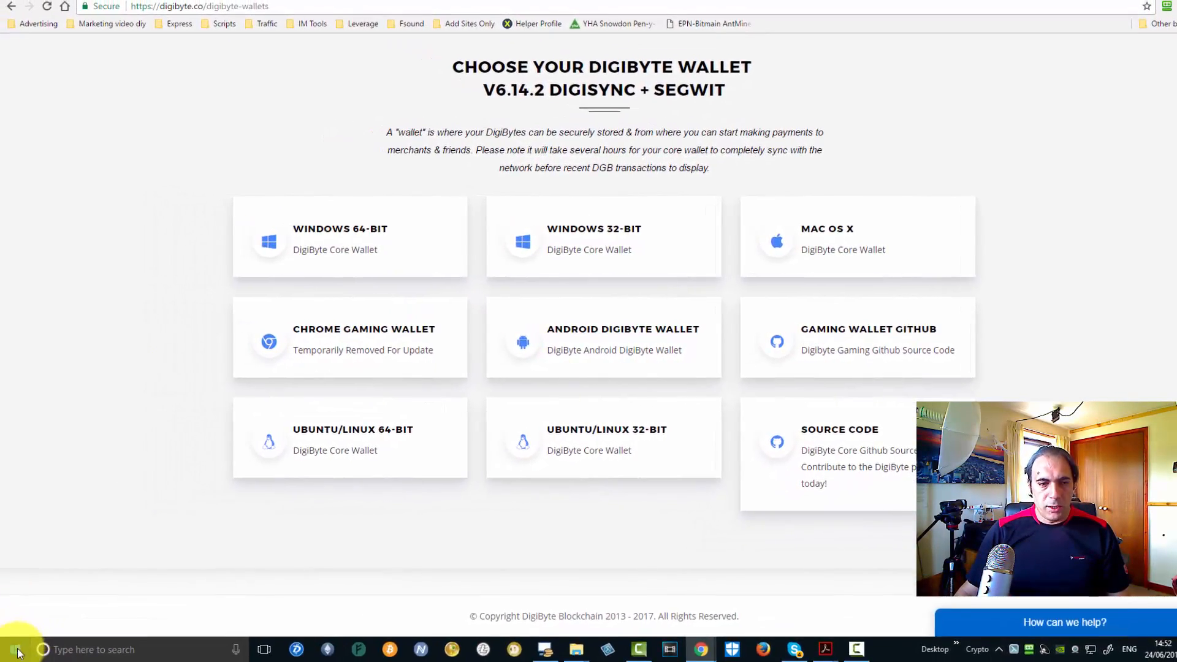
{"action": "right_click", "coordinate": [16, 650]}
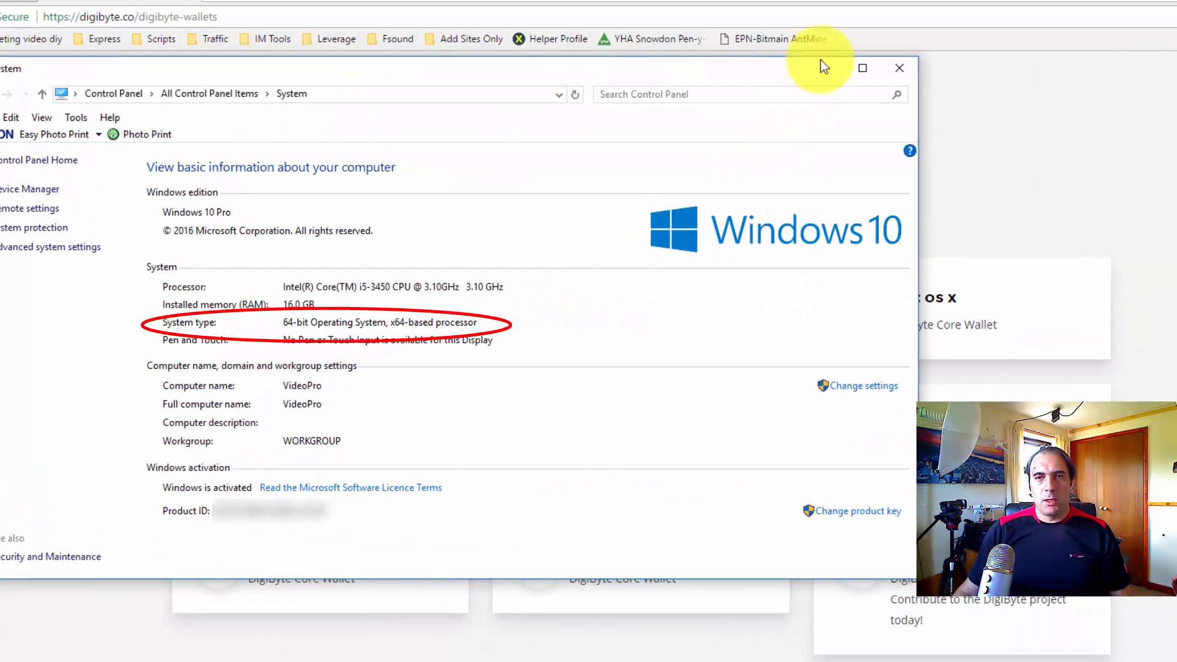
{"action": "left_click", "coordinate": [898, 68]}
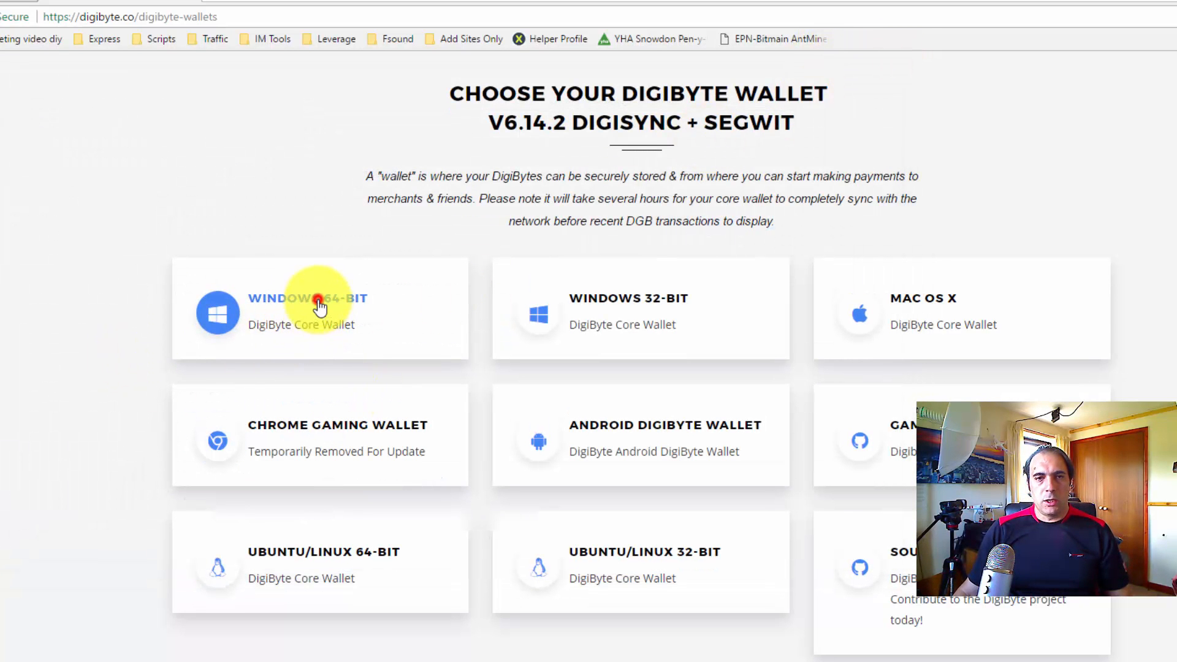
Save the Windows 64-bit DigiByte Core installer and launch it from the download bar
{"action": "left_click", "coordinate": [316, 304]}
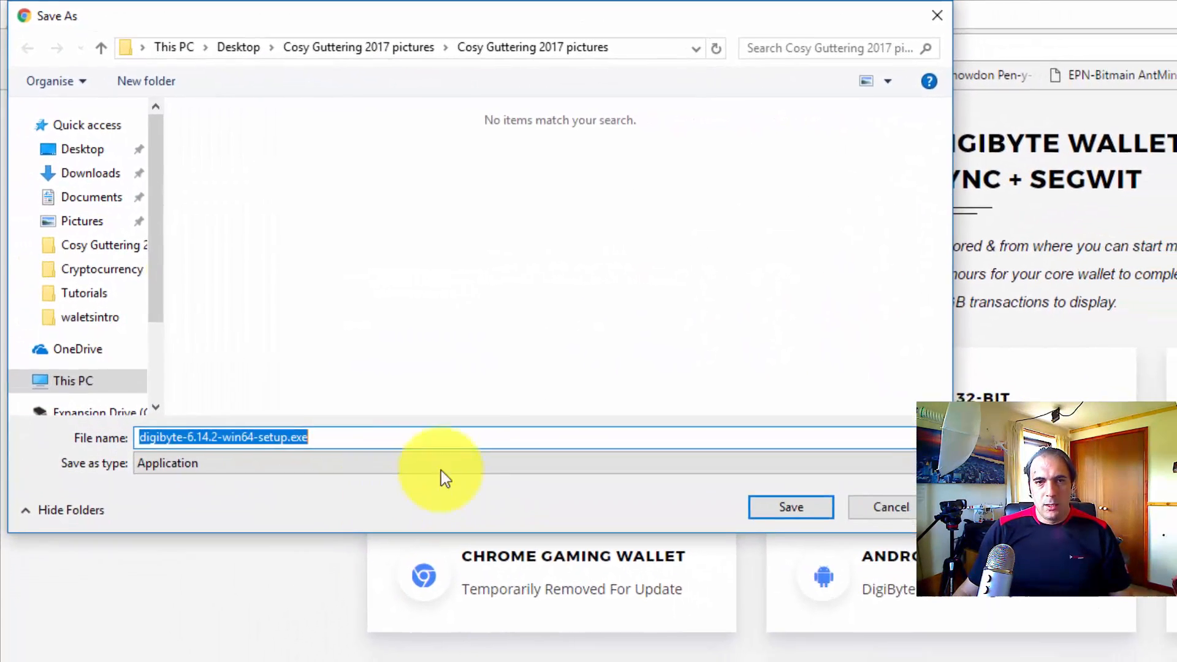
{"action": "left_click", "coordinate": [791, 507]}
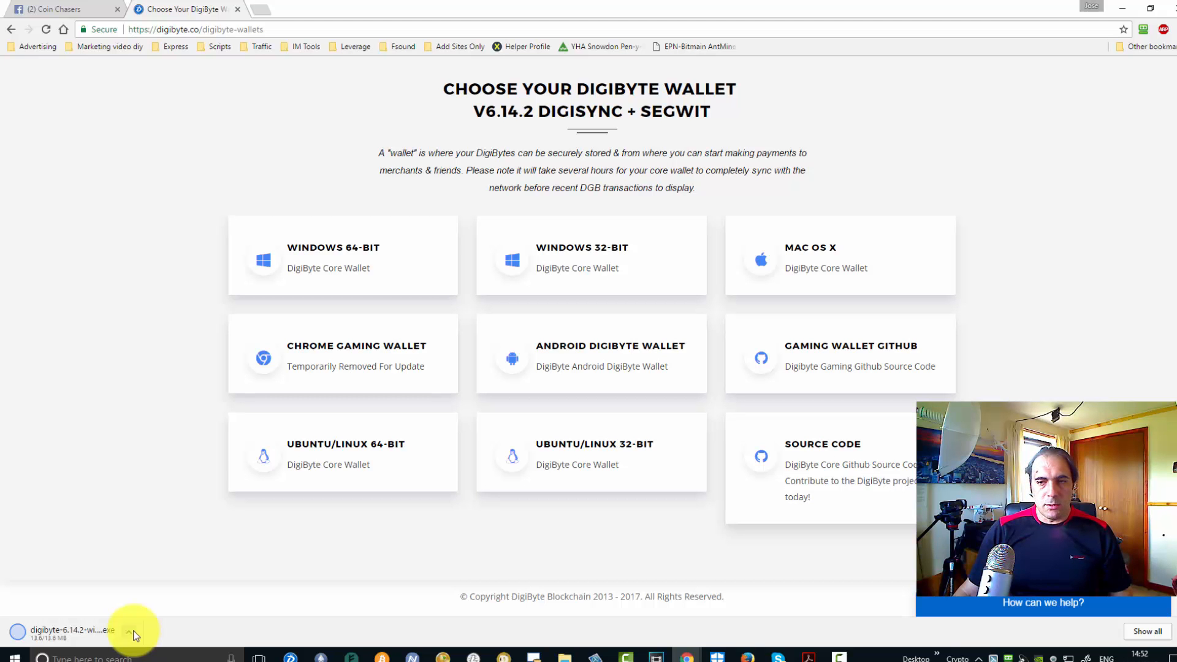
{"action": "left_click", "coordinate": [117, 629]}
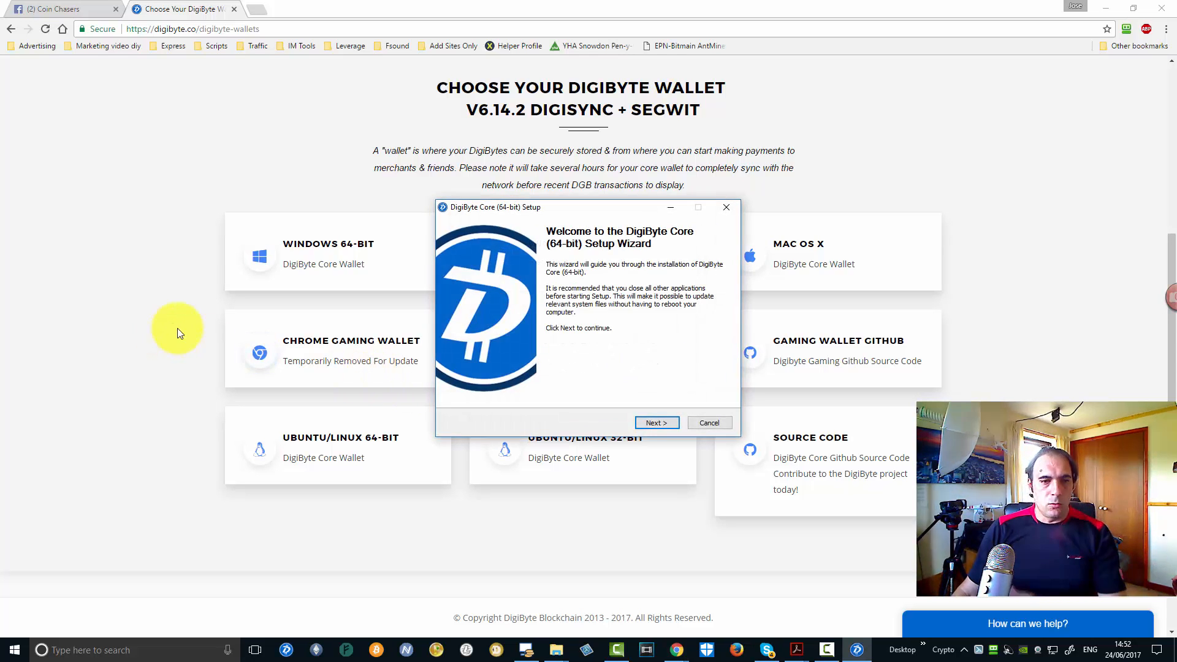
Install DigiByte Core (64-bit) to C:\Program Files\DigiByte with defaults and finish the wizard
{"action": "left_click", "coordinate": [655, 423]}
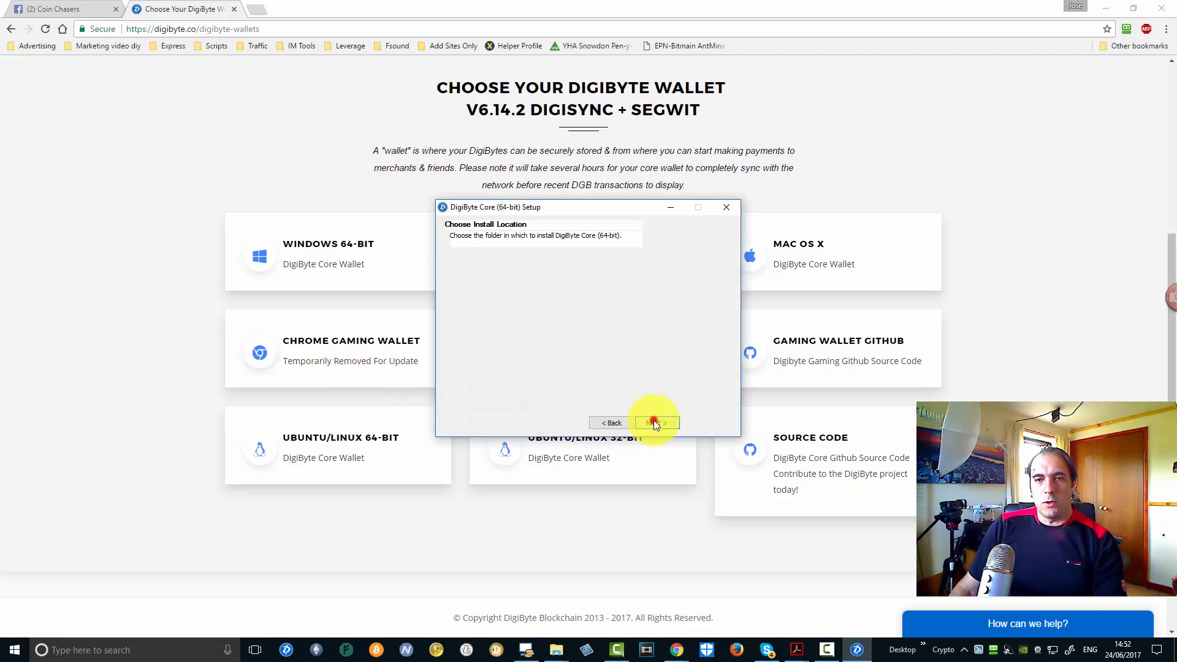
{"action": "left_click", "coordinate": [654, 423]}
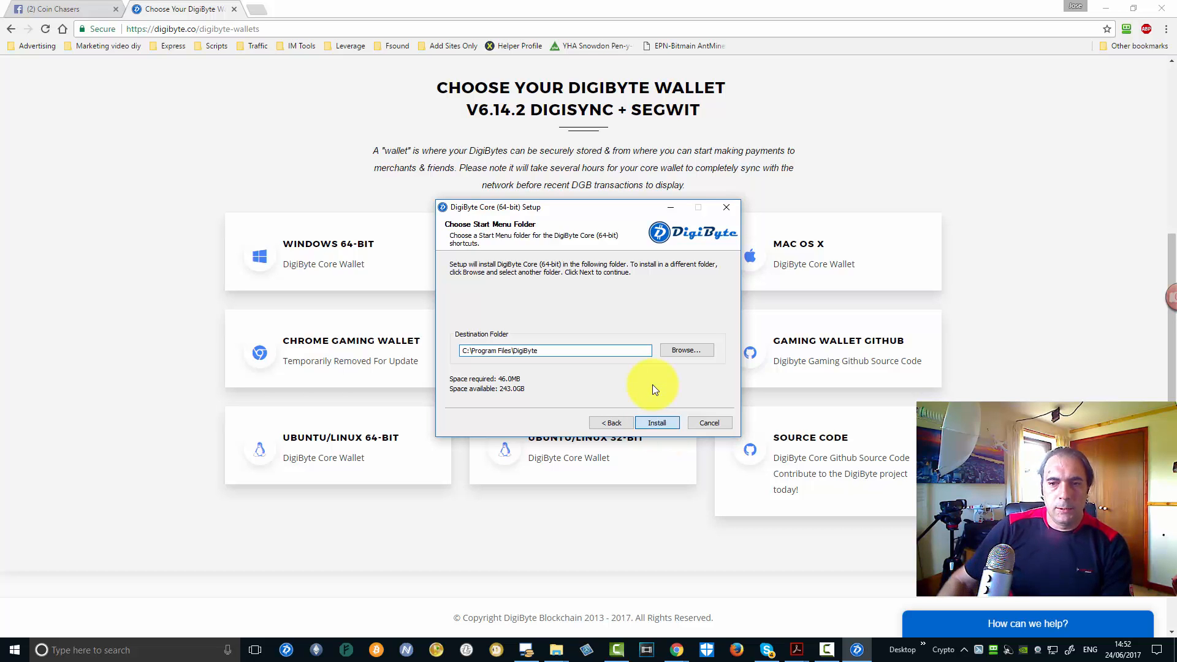
{"action": "left_click", "coordinate": [656, 423]}
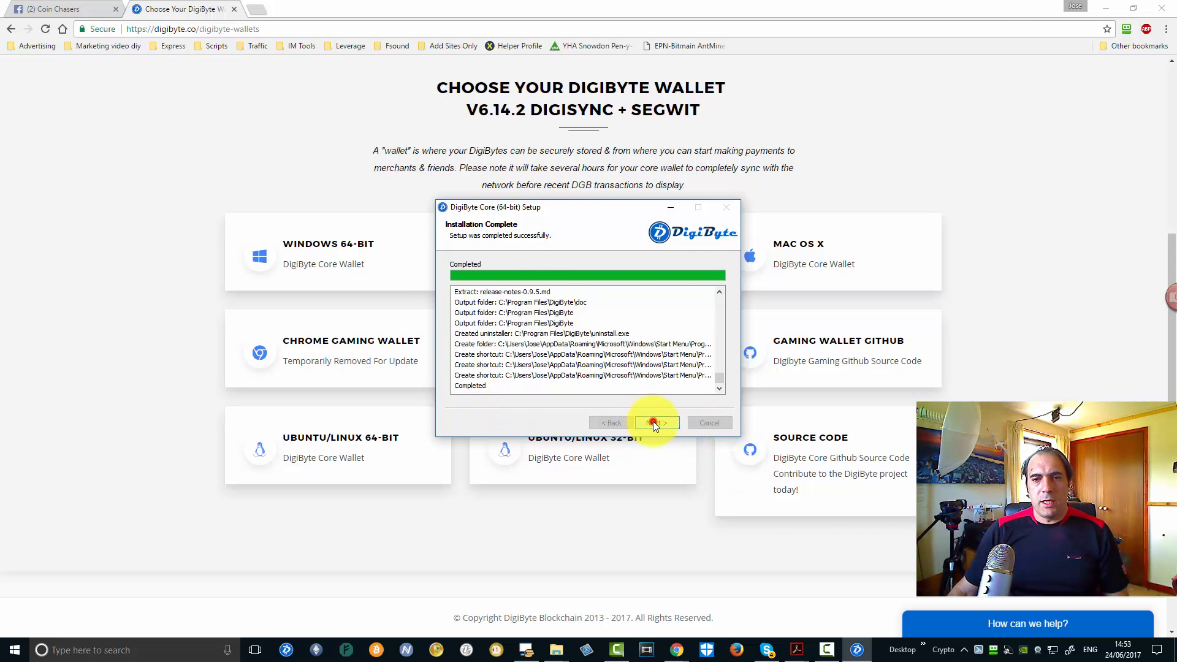
{"action": "left_click", "coordinate": [655, 423]}
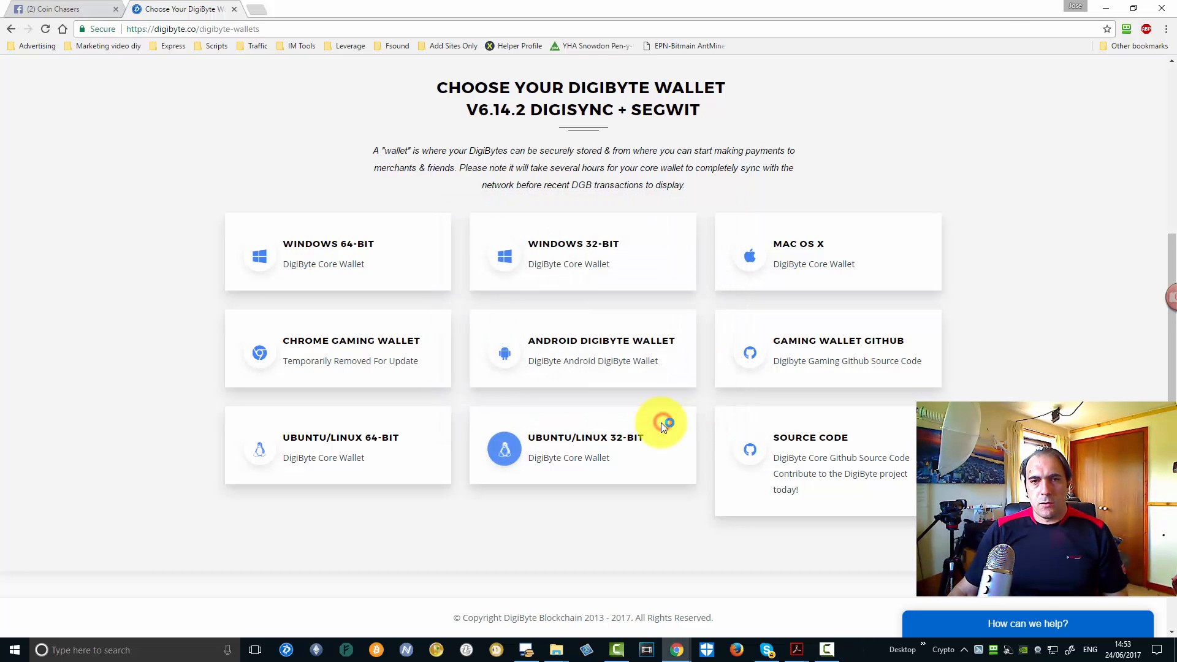